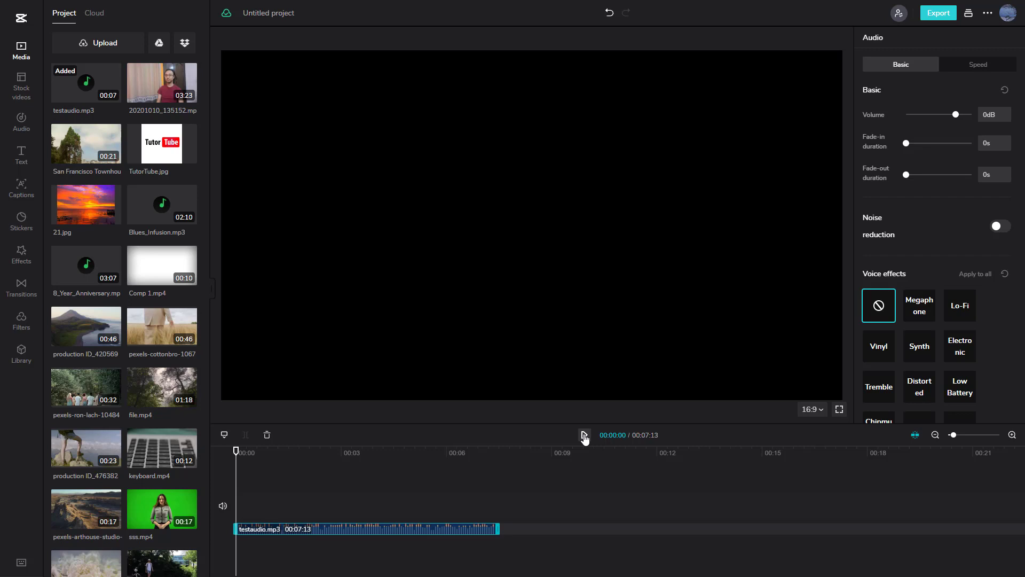
# Preview the testaudio.mp3 clip briefly before bringing up its Speed settings.
pyautogui.click(583, 434)
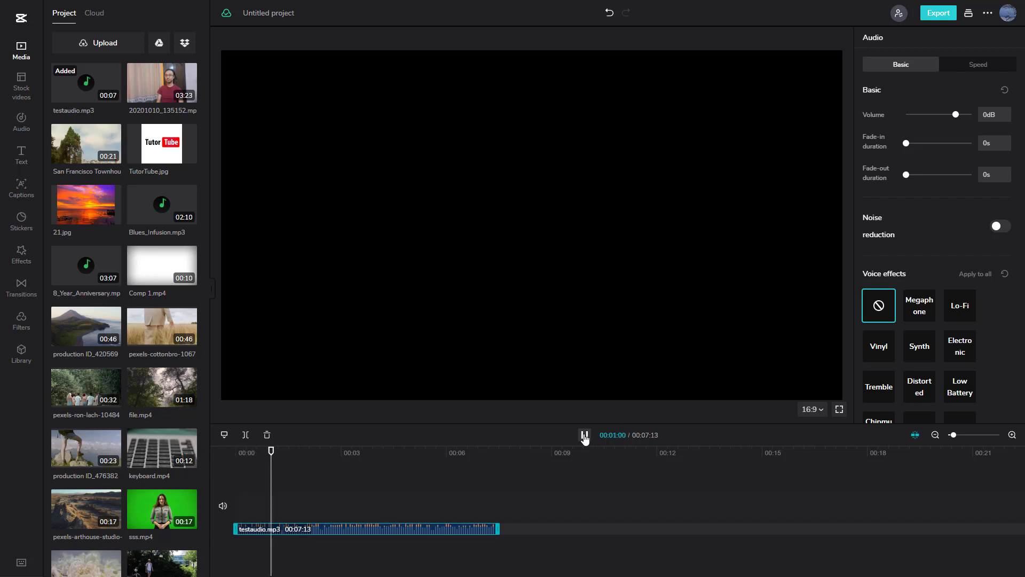
pyautogui.click(583, 435)
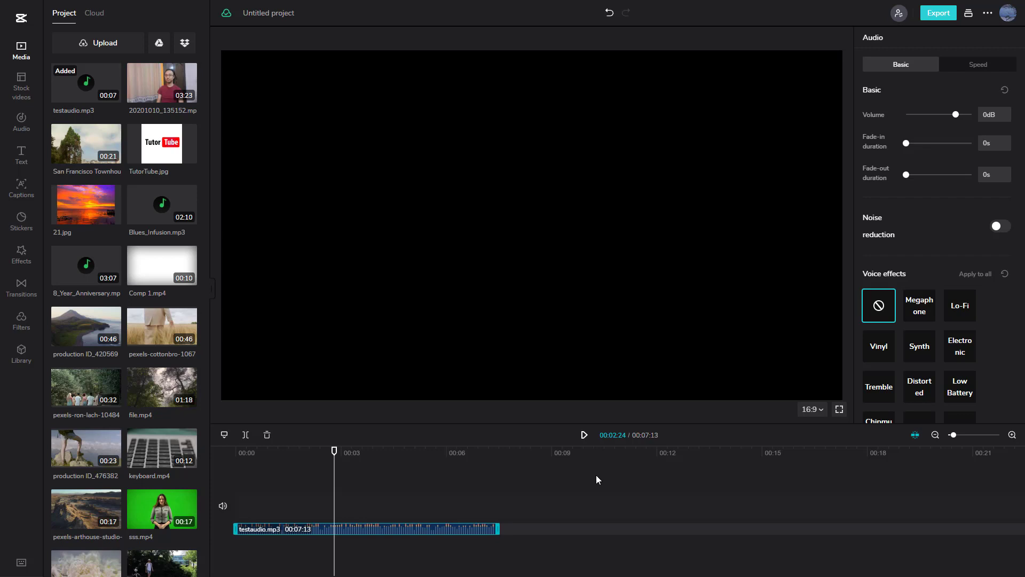
pyautogui.moveTo(525, 529)
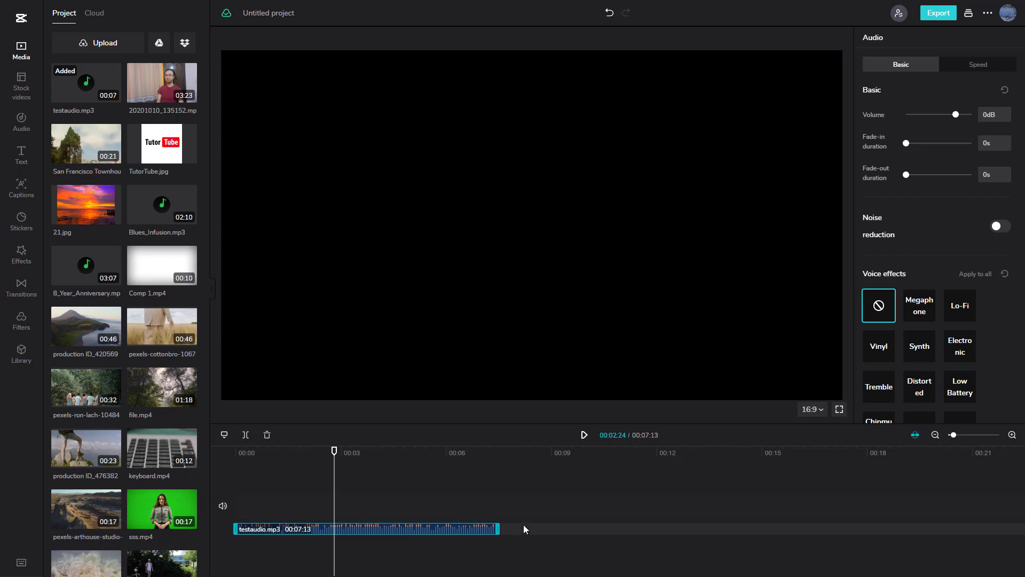
pyautogui.moveTo(978, 64)
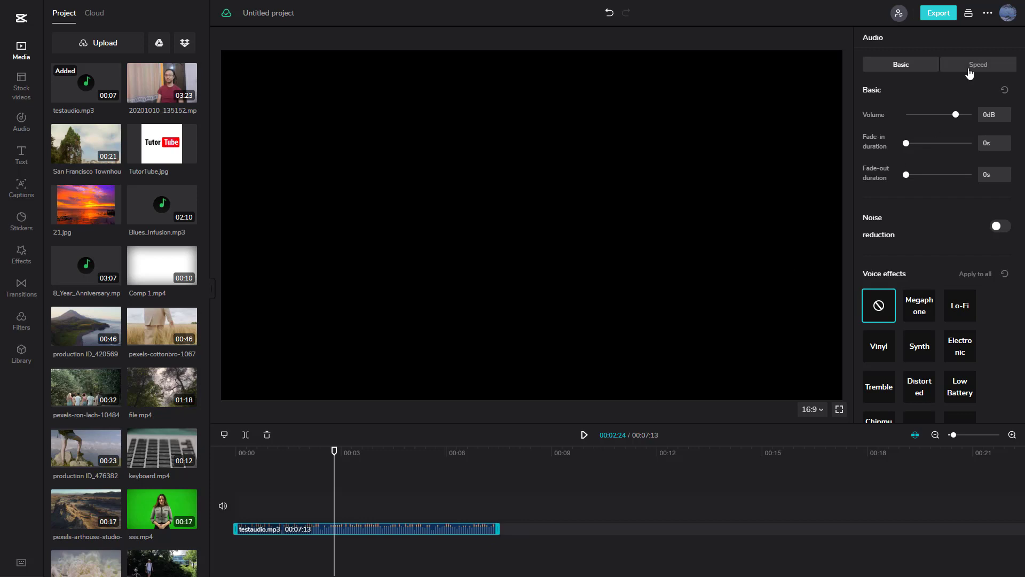
pyautogui.click(977, 64)
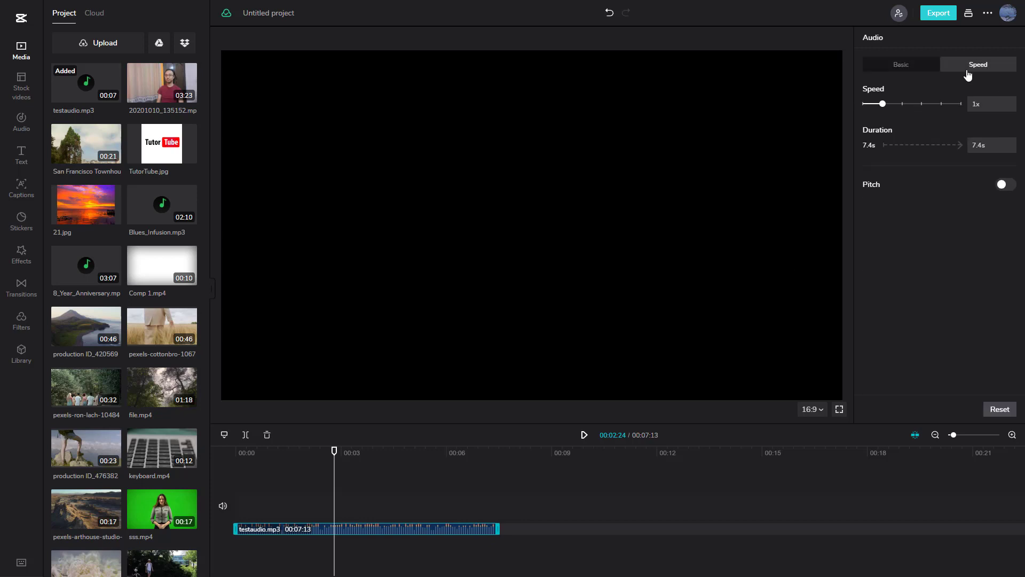
pyautogui.moveTo(954, 116)
pyautogui.write('1.9')
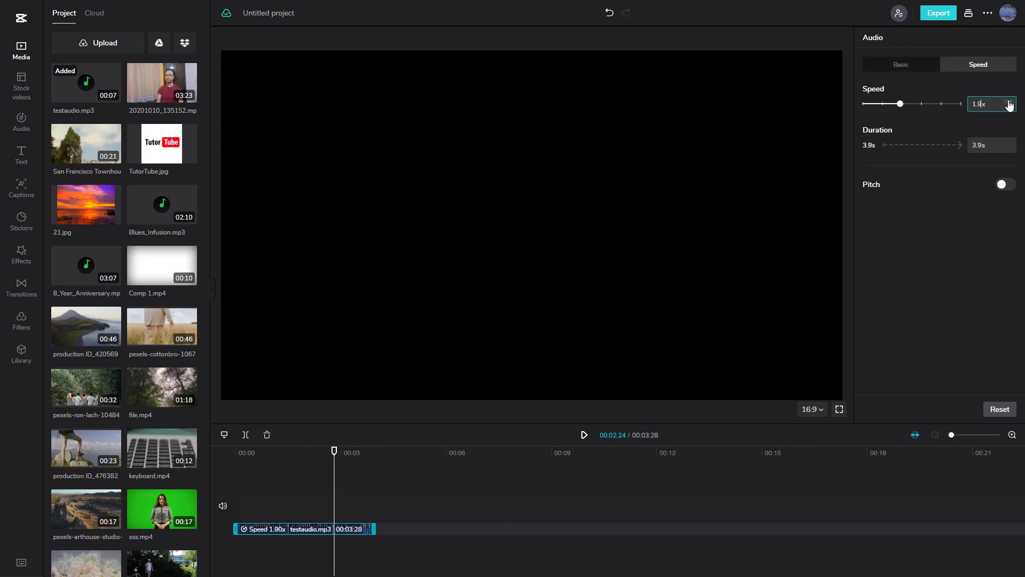
# Set the clip's speed to exactly 2x and play it back to hear the result.
pyautogui.click(1009, 101)
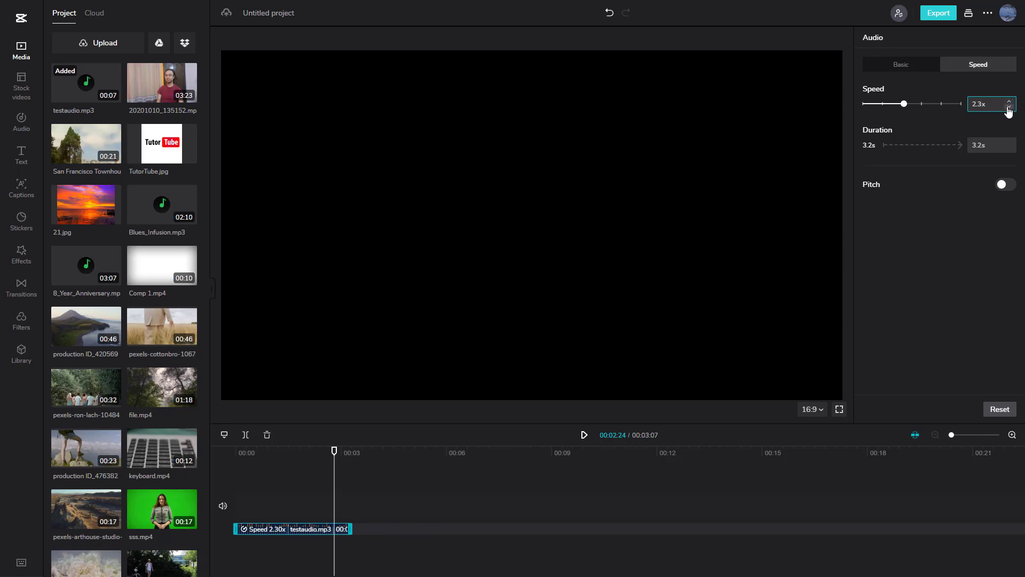
pyautogui.click(1008, 107)
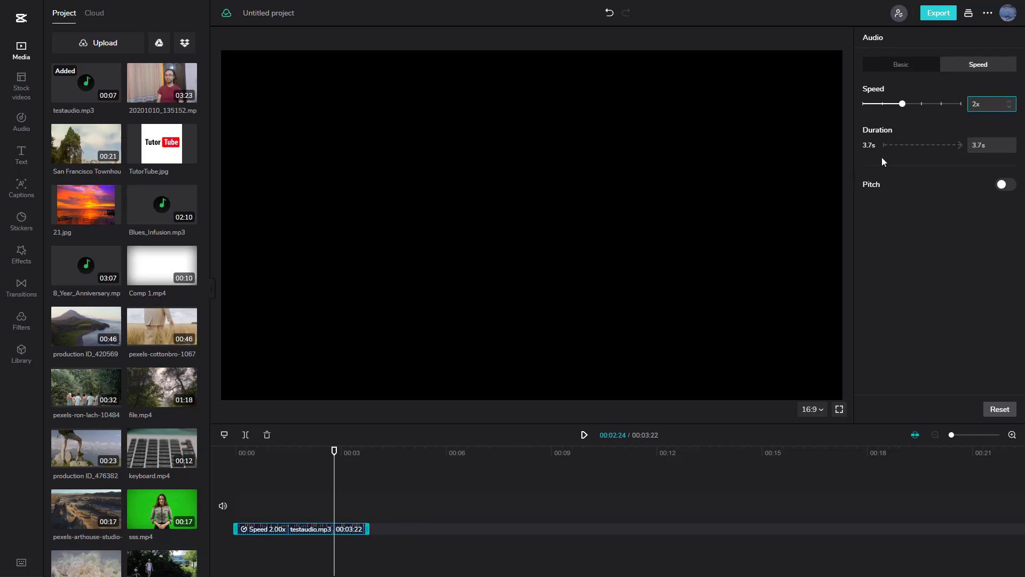
pyautogui.moveTo(430, 445)
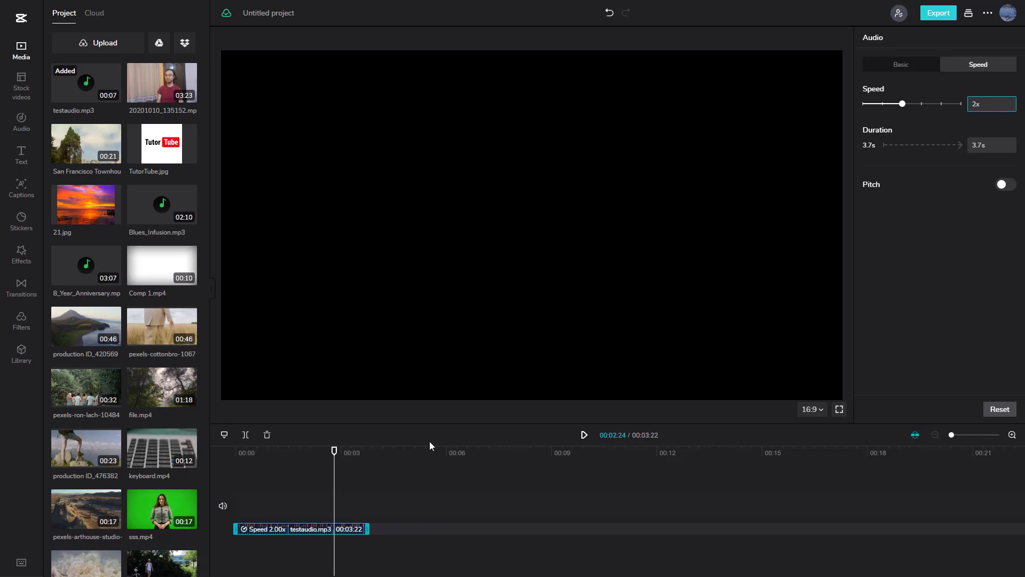
pyautogui.moveTo(466, 509)
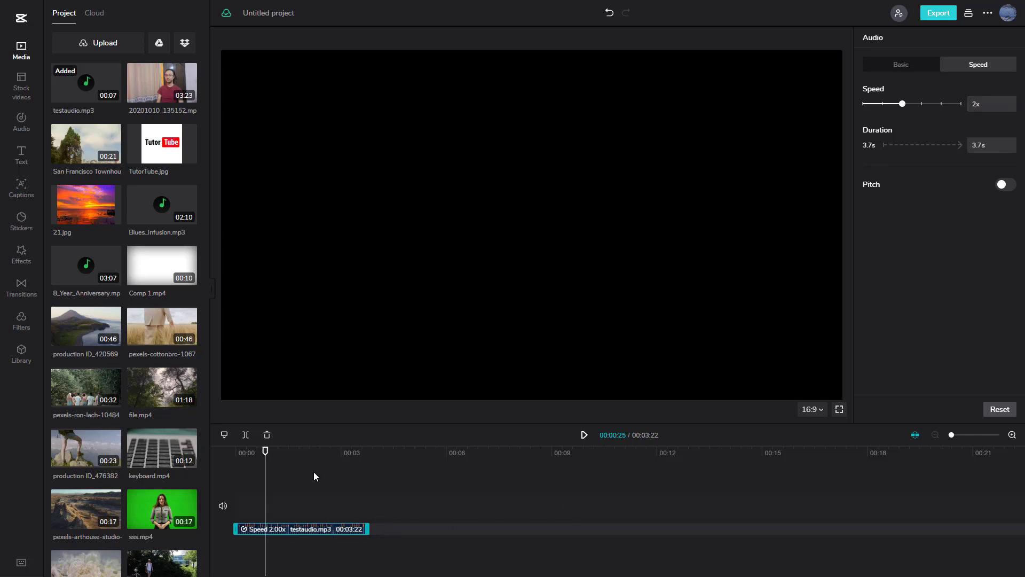
pyautogui.moveTo(299, 535)
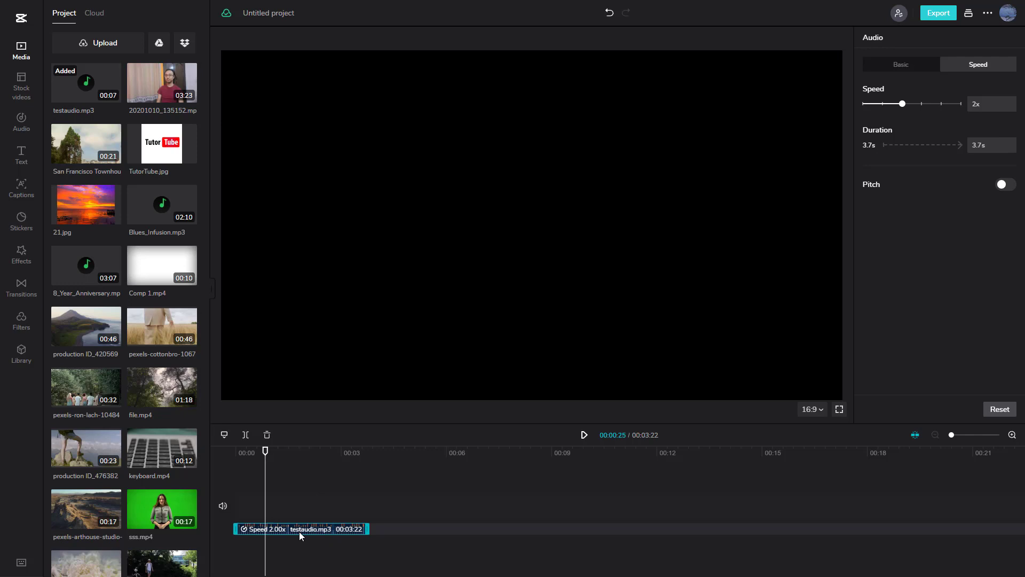
pyautogui.moveTo(566, 478)
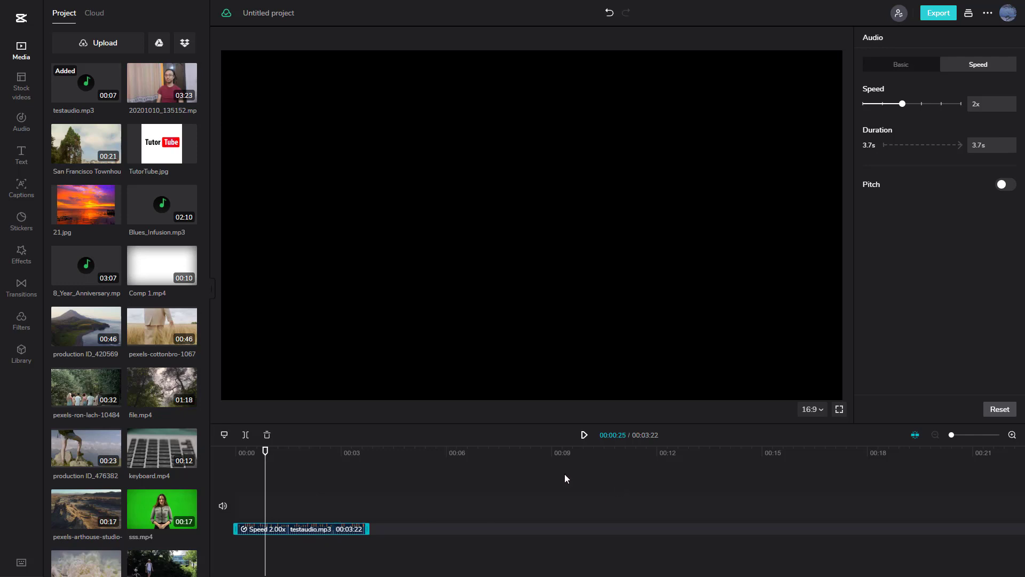
pyautogui.moveTo(541, 491)
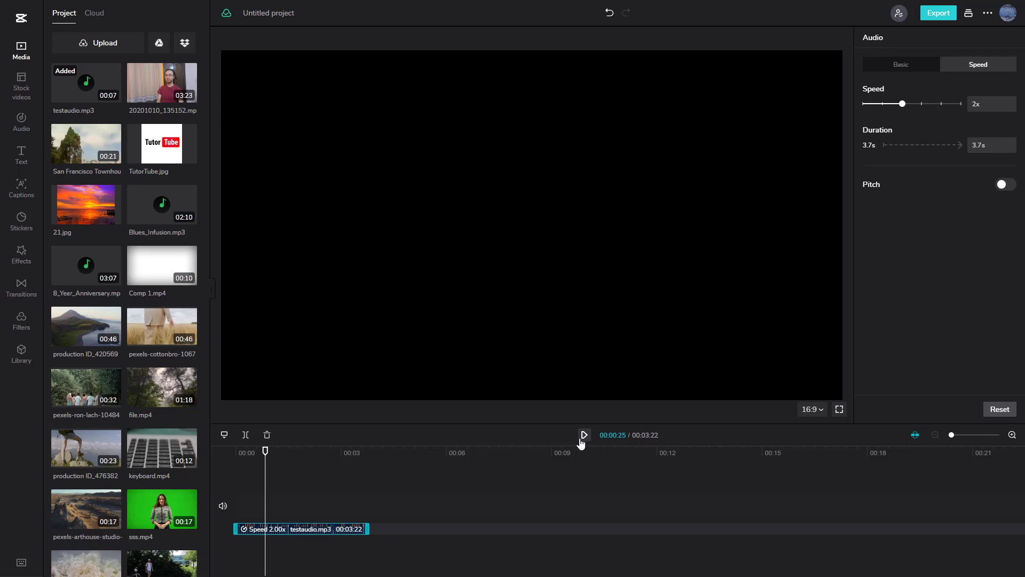
pyautogui.click(582, 435)
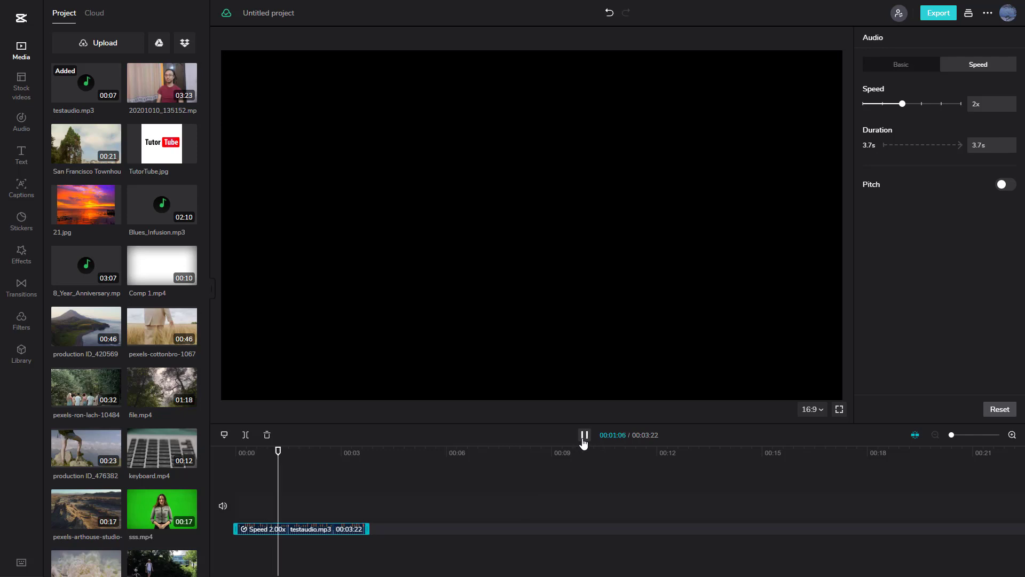
pyautogui.click(583, 434)
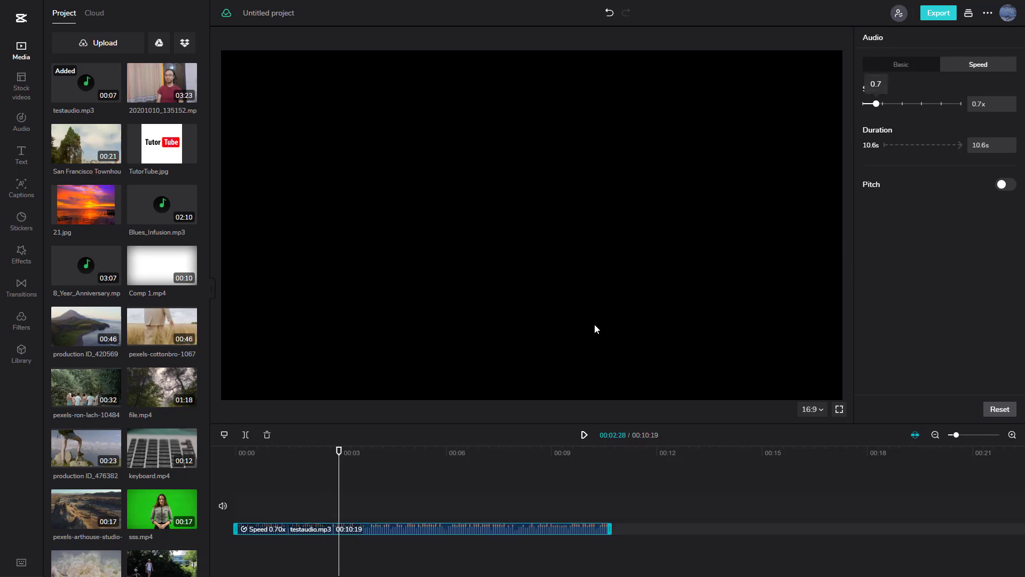
# Play back the slowed 0.7x clip, then continue playback.
pyautogui.click(583, 434)
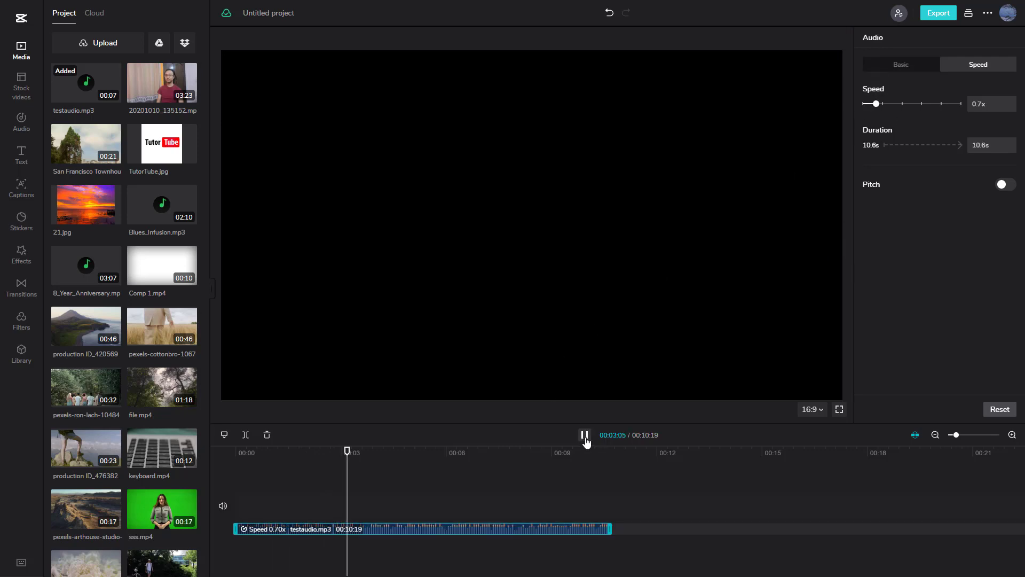
pyautogui.click(583, 435)
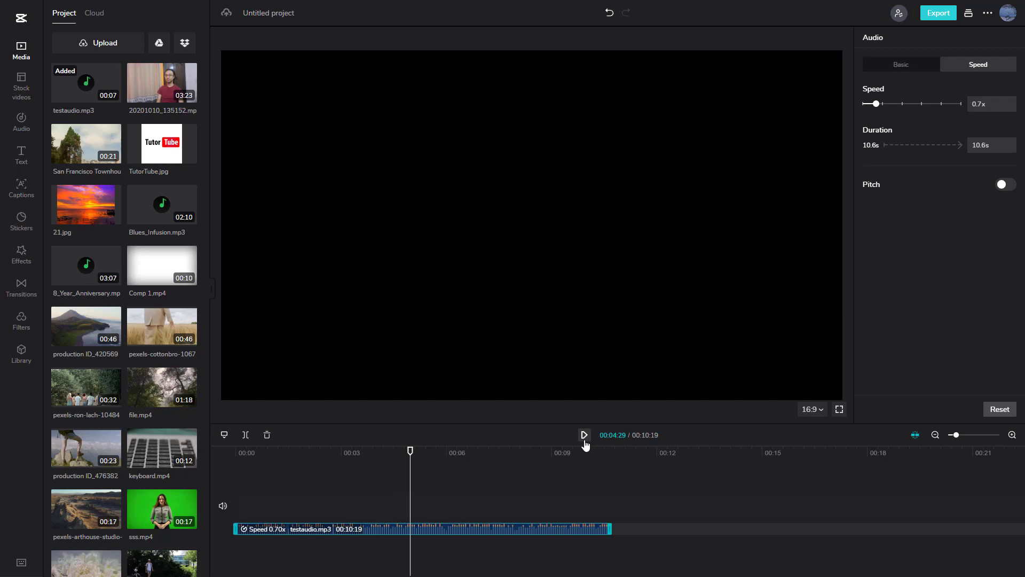
pyautogui.click(987, 103)
pyautogui.write('1.5')
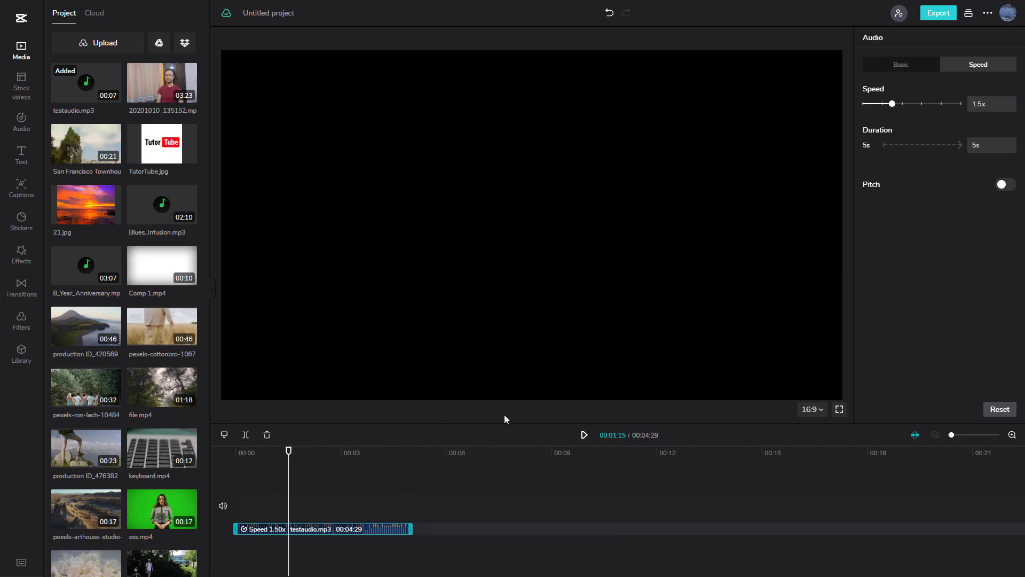
pyautogui.click(583, 434)
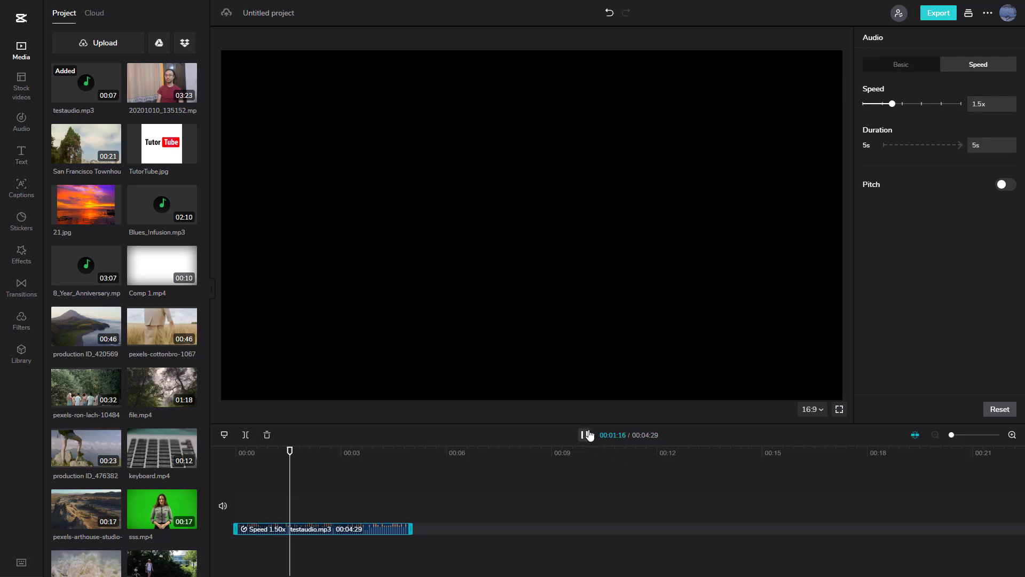
pyautogui.click(584, 434)
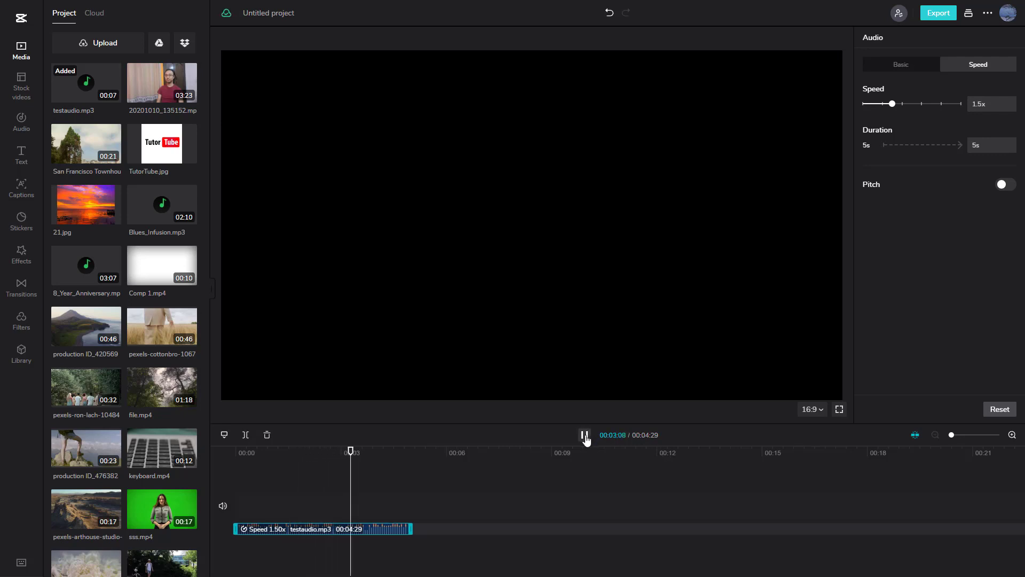
pyautogui.click(583, 434)
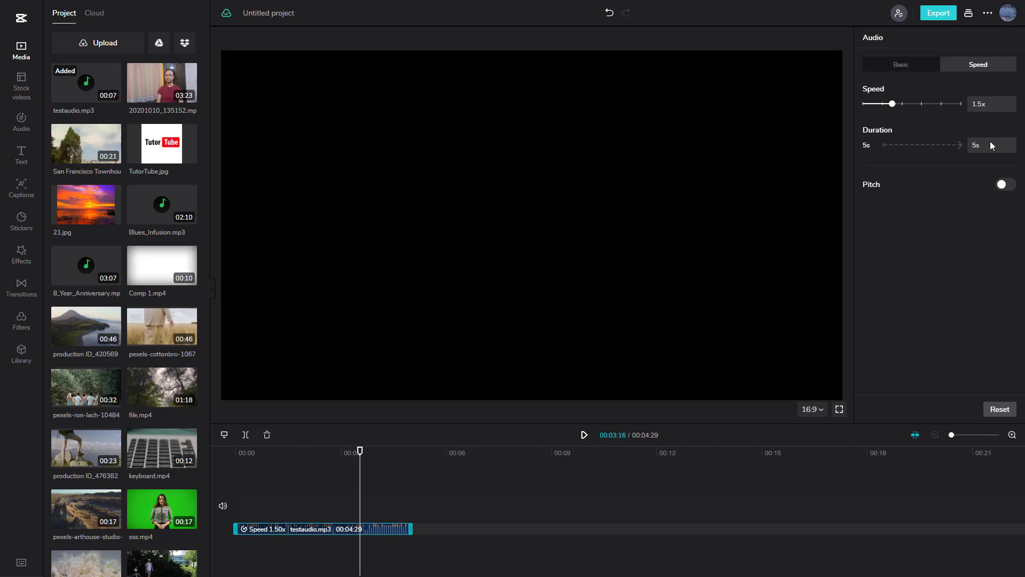
pyautogui.click(991, 144)
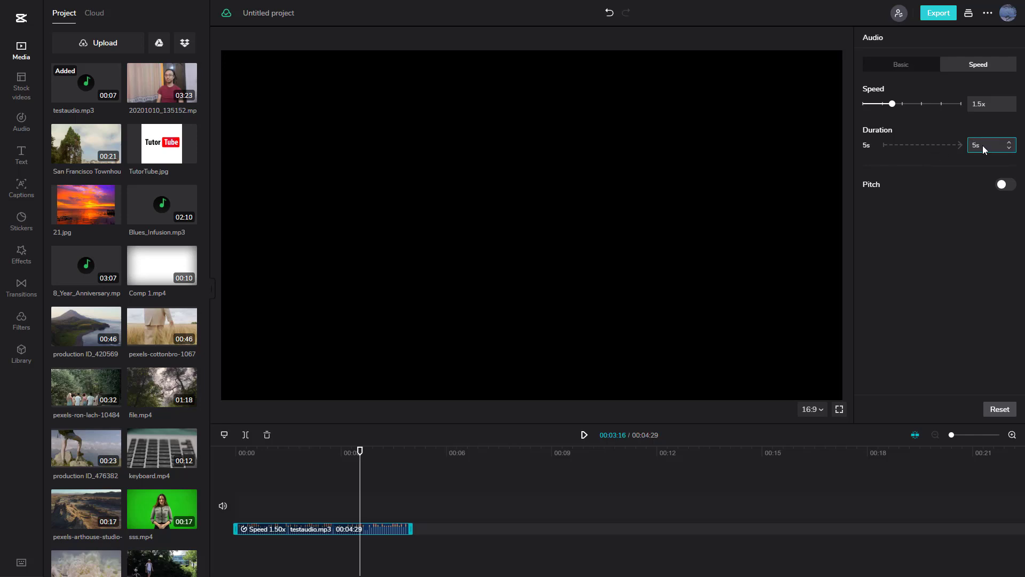
pyautogui.moveTo(987, 149)
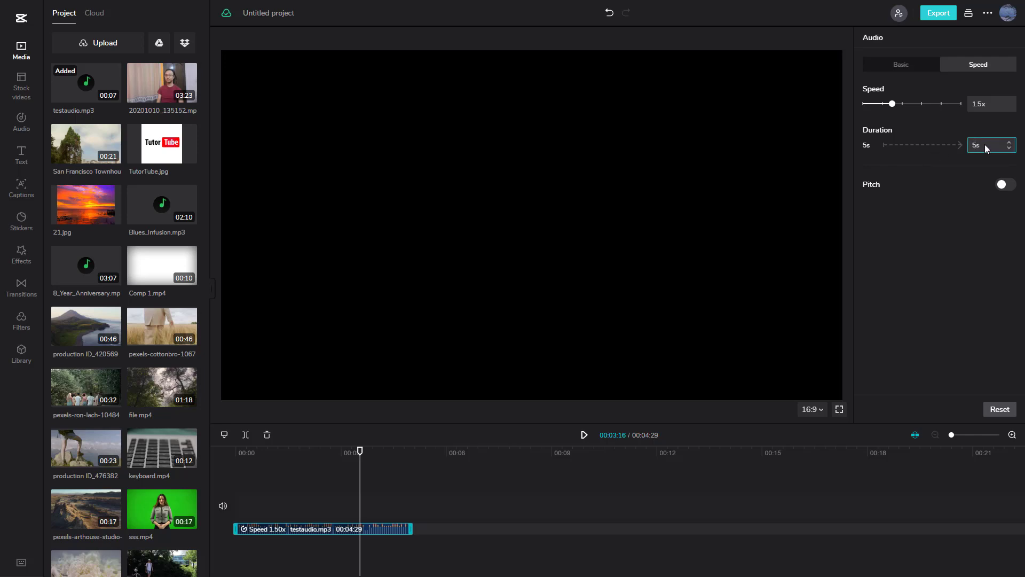
pyautogui.click(986, 144)
pyautogui.write('8')
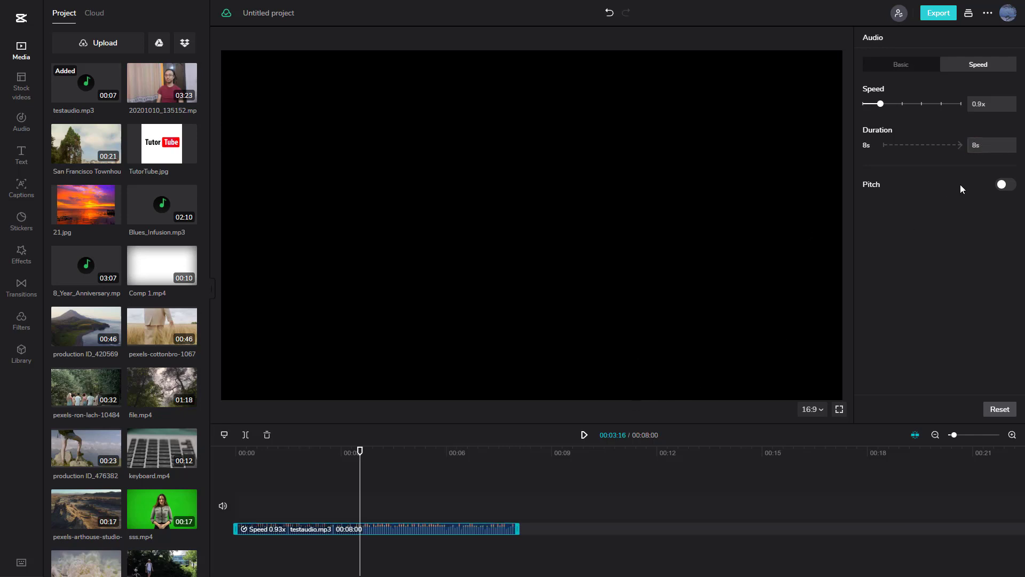
pyautogui.moveTo(685, 437)
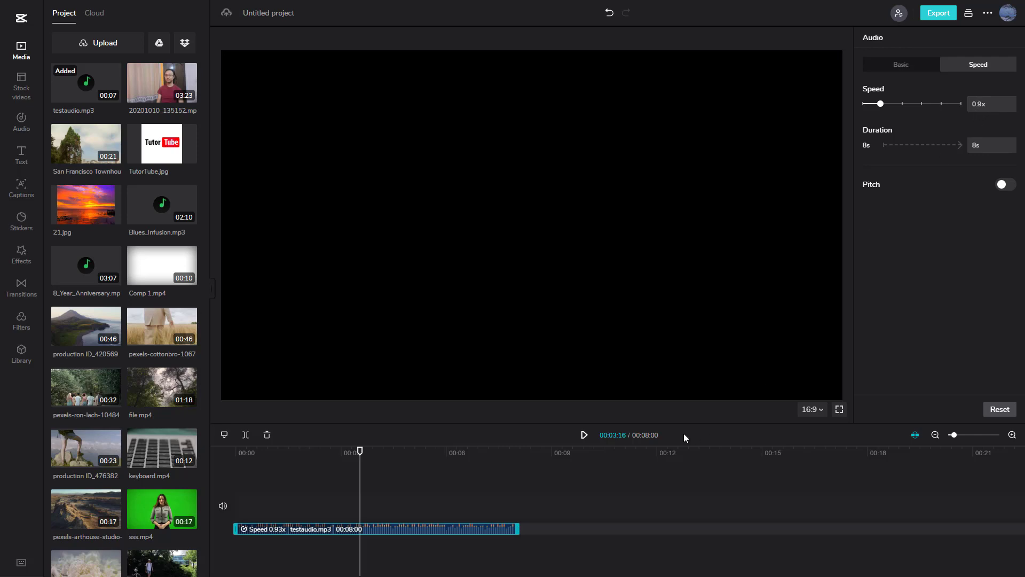
# Play back the 0.9x clip and adjust a control in the Speed panel.
pyautogui.click(583, 434)
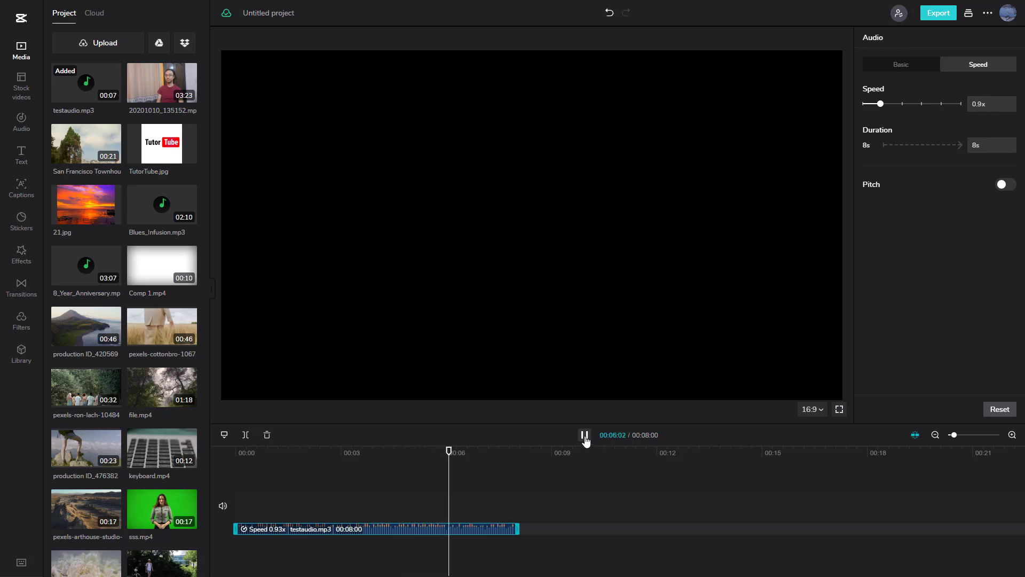
pyautogui.click(584, 435)
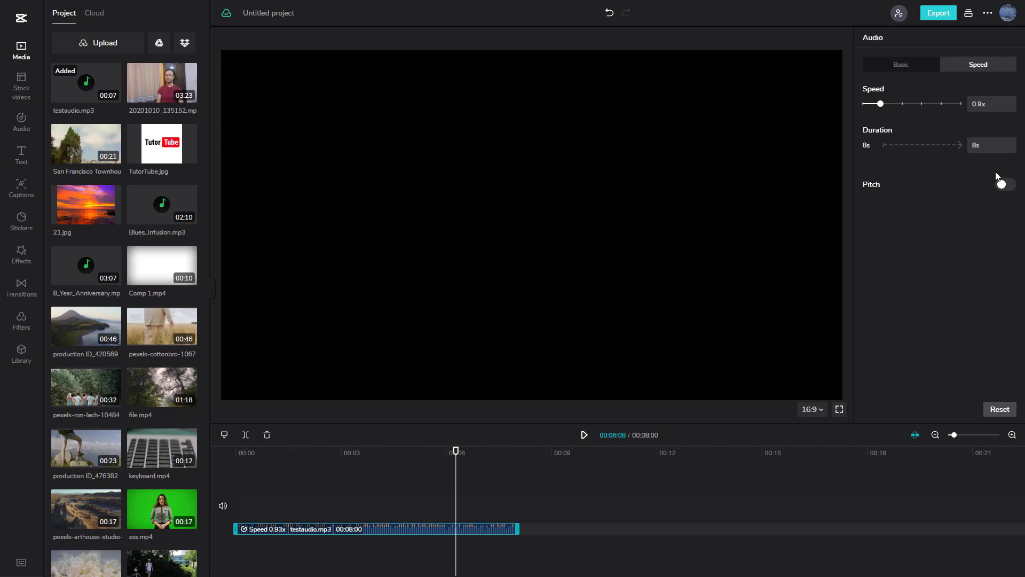
pyautogui.click(1002, 185)
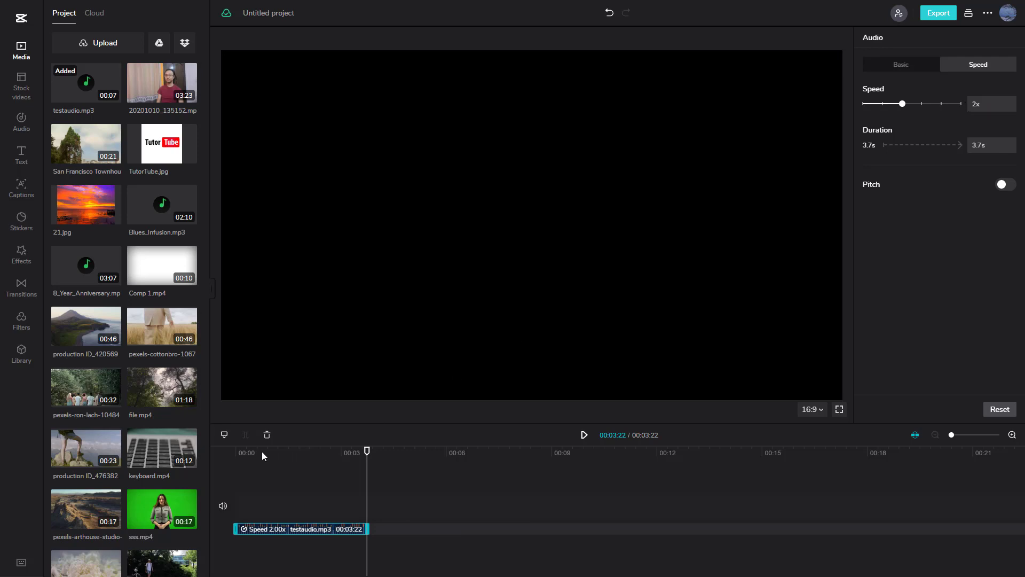
# Return to the timeline start and play back the 2x clip.
pyautogui.click(583, 434)
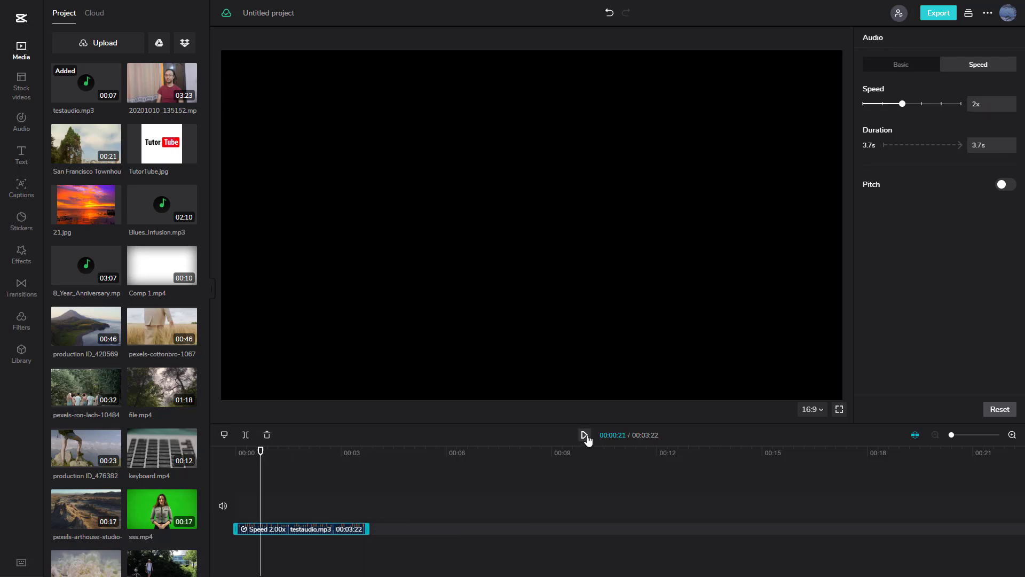
pyautogui.click(583, 434)
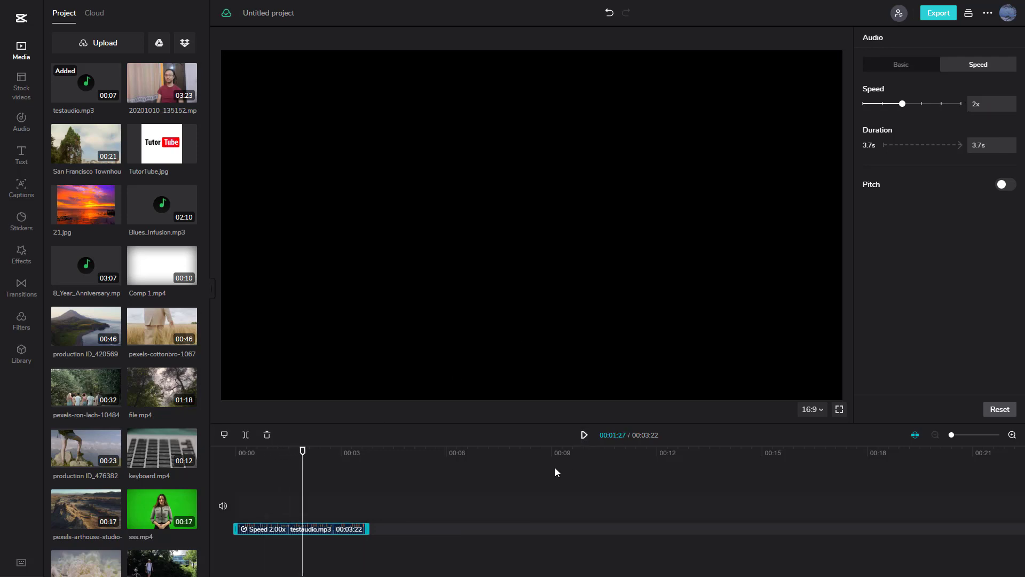
pyautogui.moveTo(377, 534)
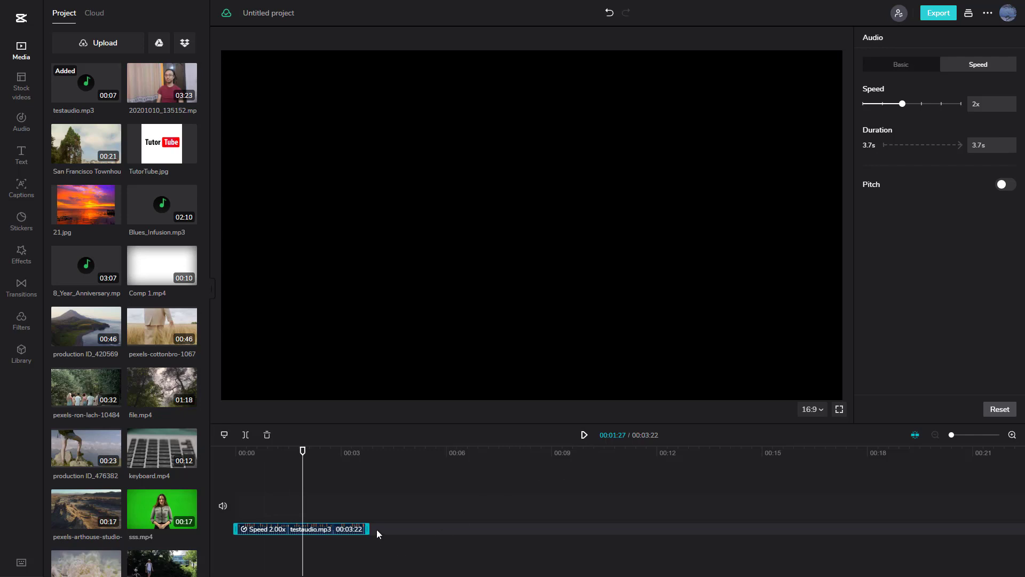
pyautogui.moveTo(376, 522)
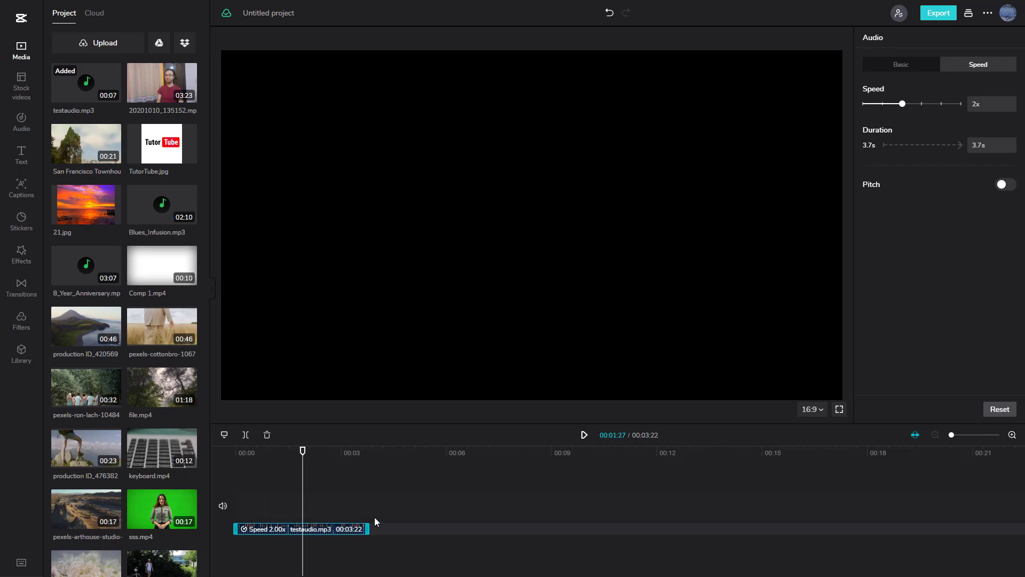
pyautogui.moveTo(999, 195)
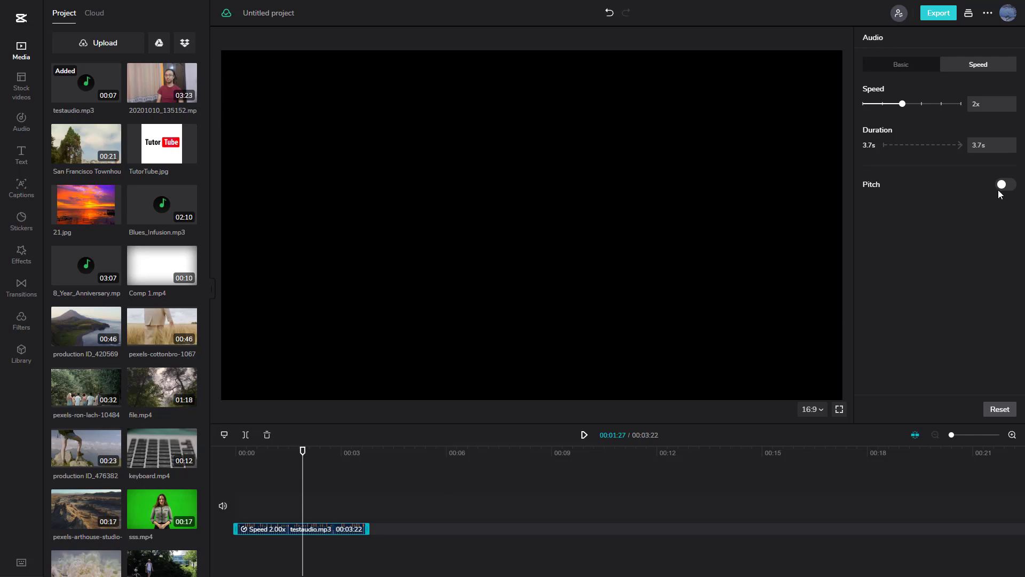
# Enable the Pitch toggle for the 2x clip and play it back.
pyautogui.click(1004, 185)
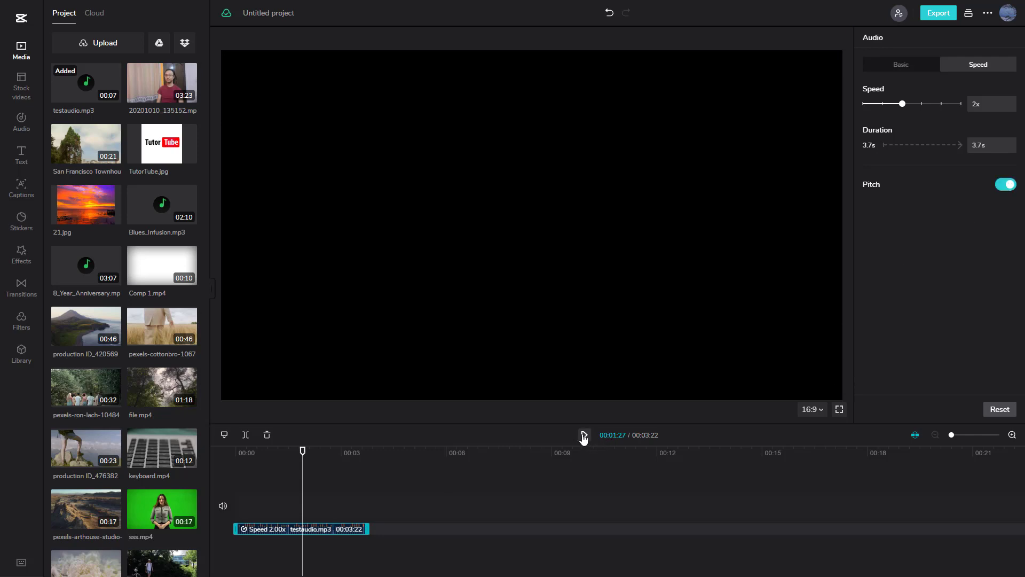
pyautogui.click(583, 434)
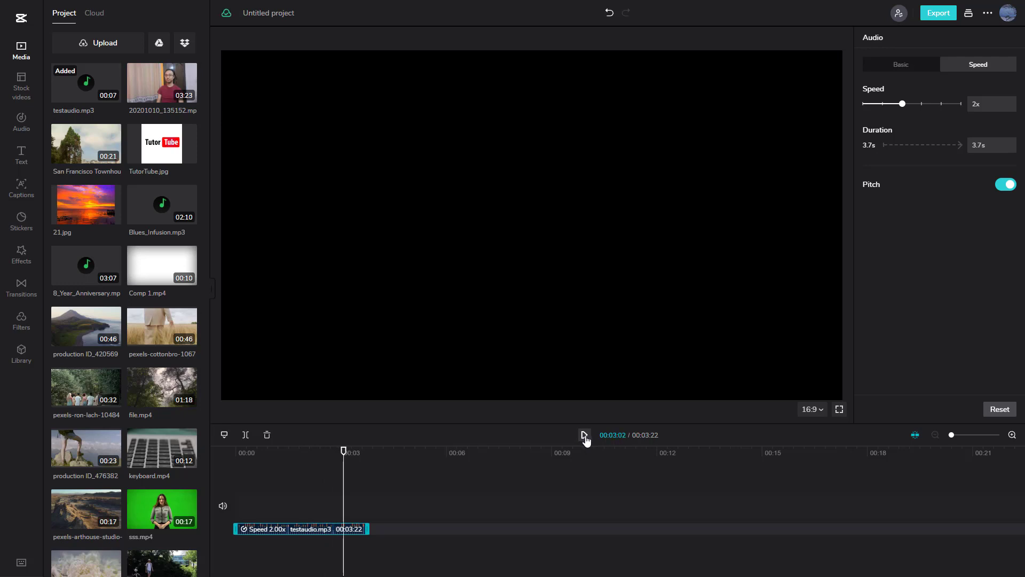